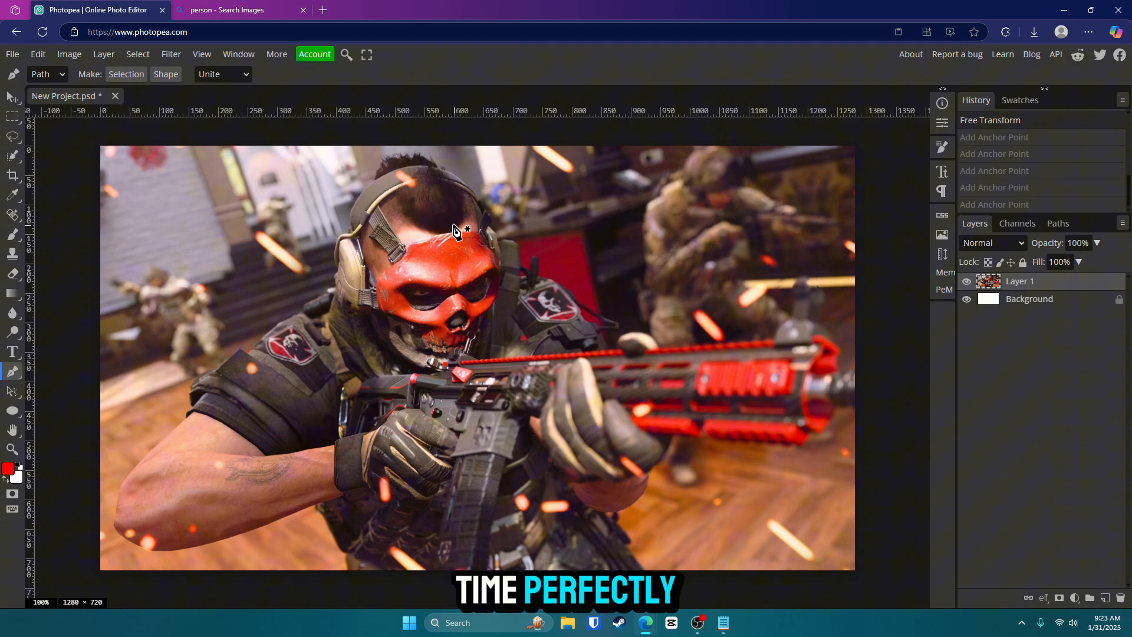
{"action": "mouse_move", "coordinate": [440, 183]}
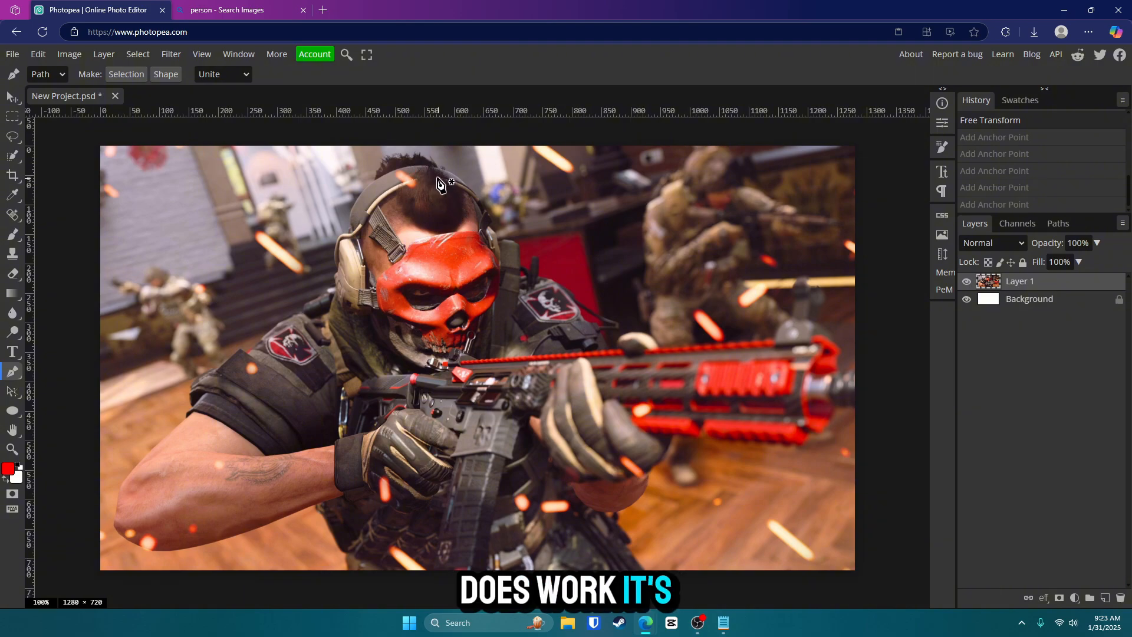
{"action": "mouse_move", "coordinate": [491, 384]}
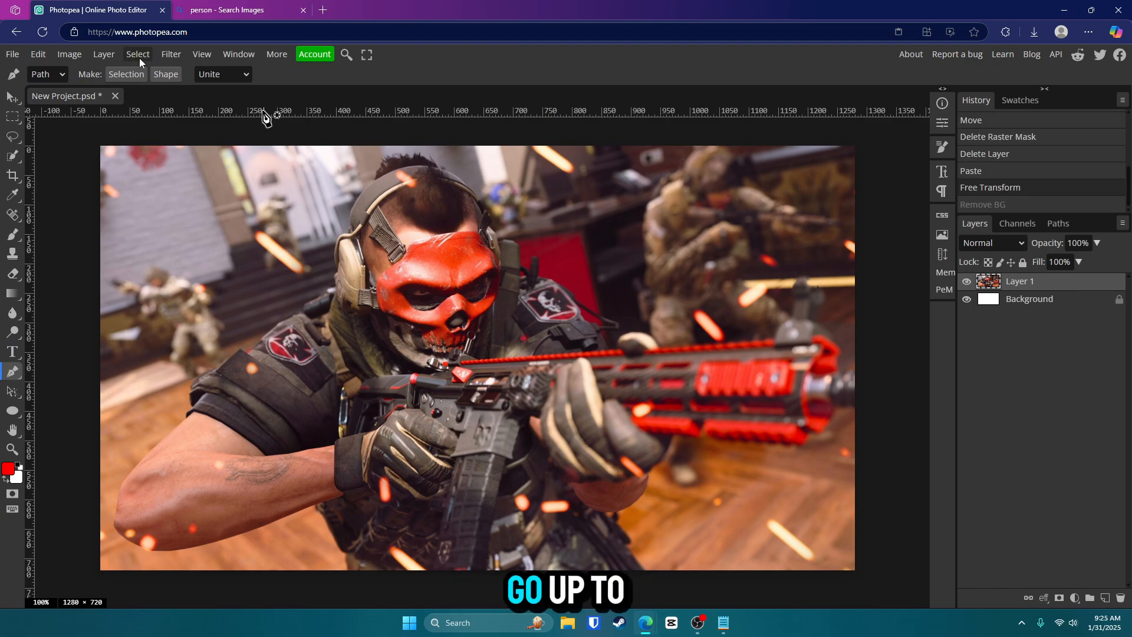
Step: Run Remove BG on the red-masked soldier photo to strip its background
{"action": "left_click", "coordinate": [136, 53]}
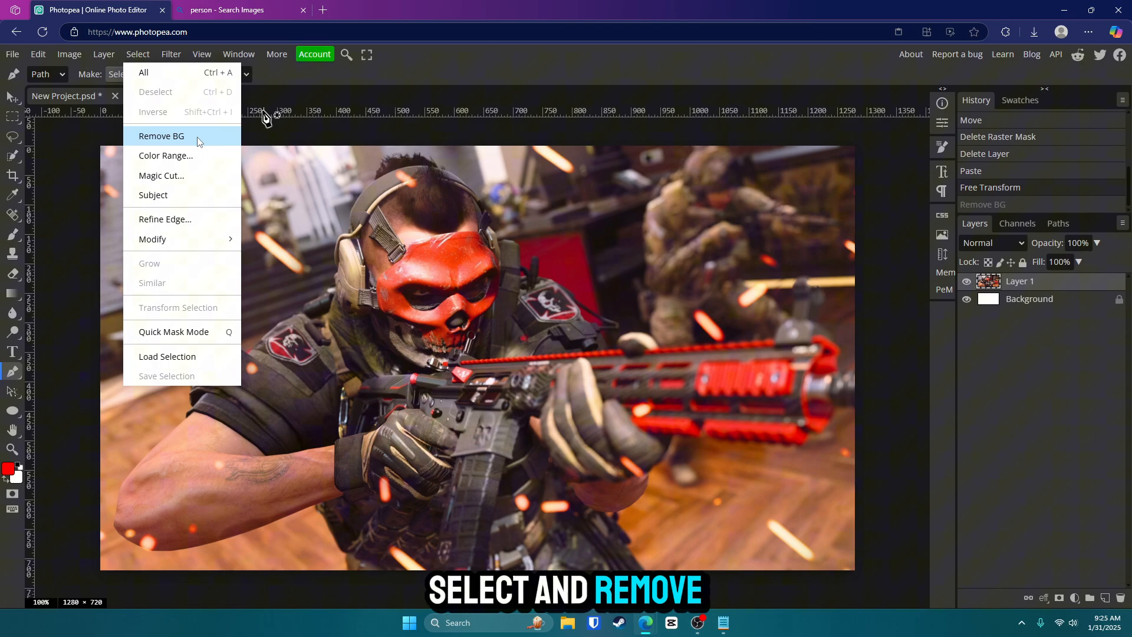
{"action": "left_click", "coordinate": [162, 136]}
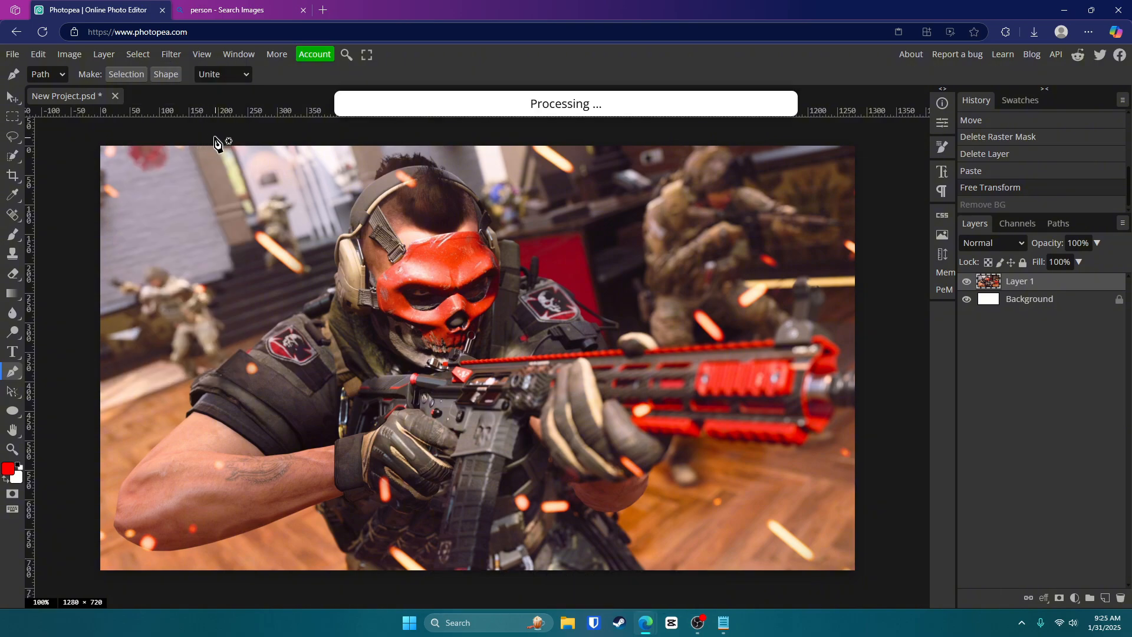
{"action": "mouse_move", "coordinate": [692, 191]}
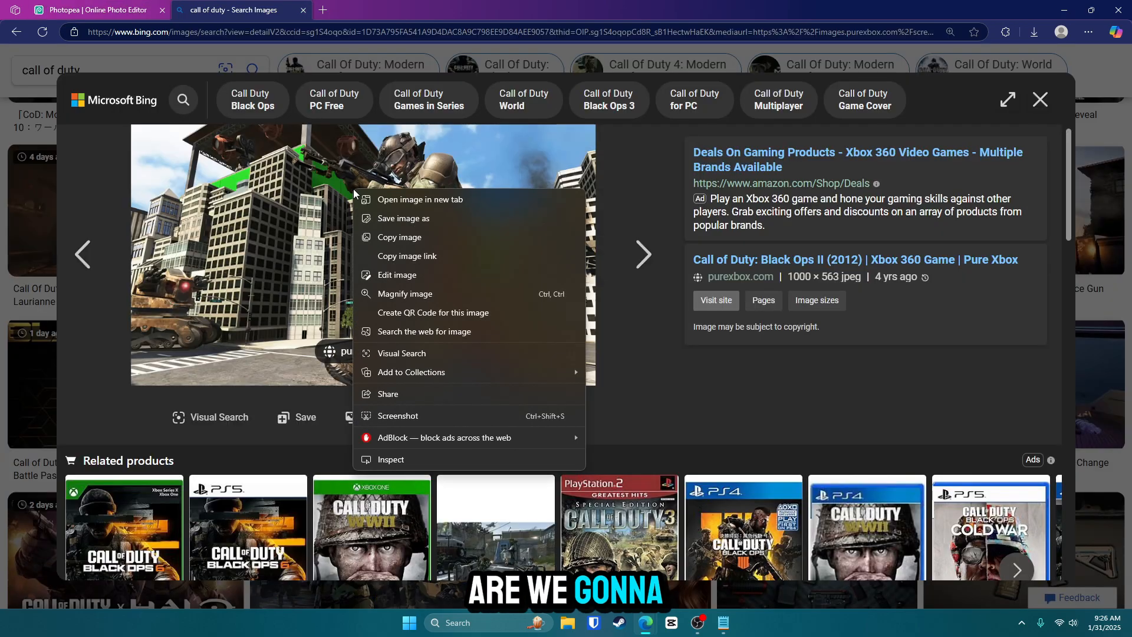
Step: Copy the city-battle Call of Duty soldier image from Bing's viewer
{"action": "left_click", "coordinate": [95, 10]}
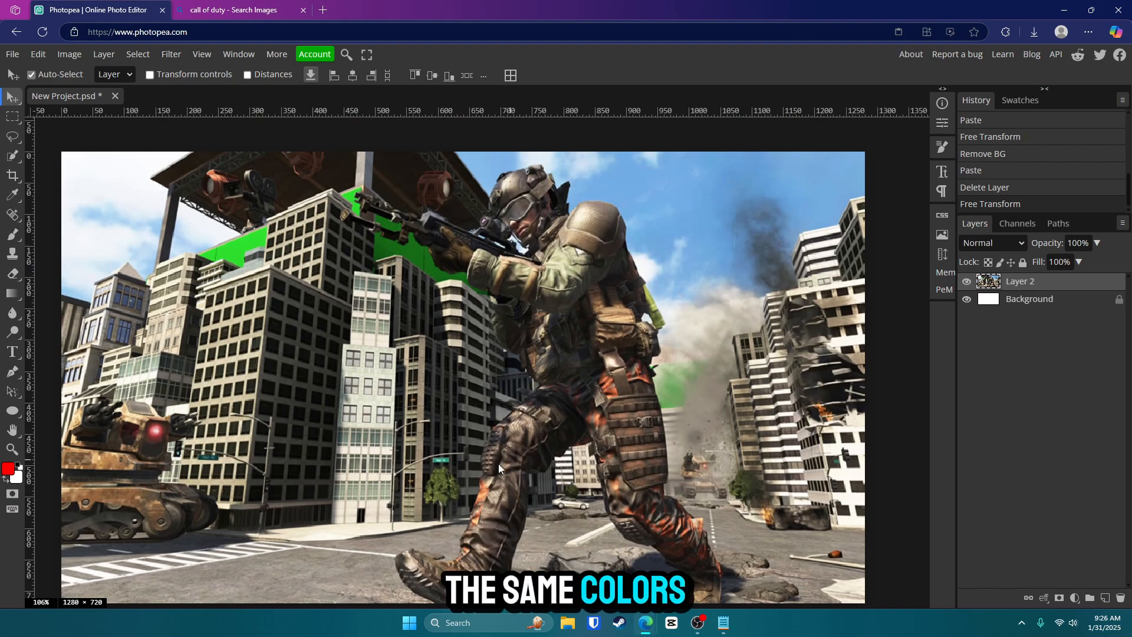
Step: Run Remove BG on Layer 2 to cut the city-battle soldier onto white
{"action": "left_click", "coordinate": [137, 53]}
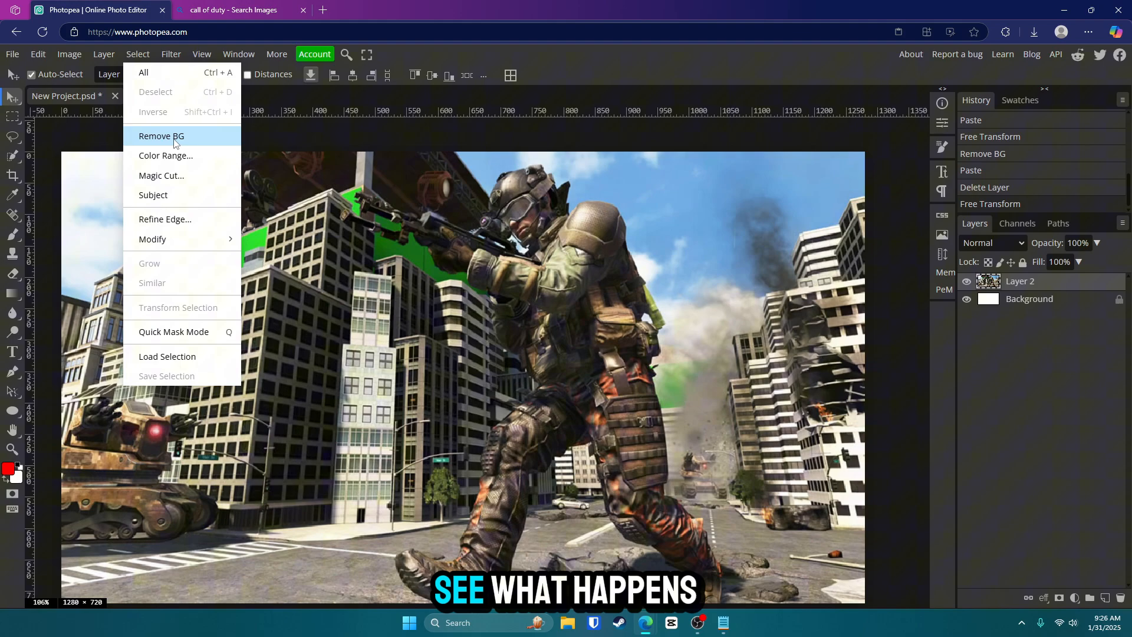
{"action": "left_click", "coordinate": [161, 136]}
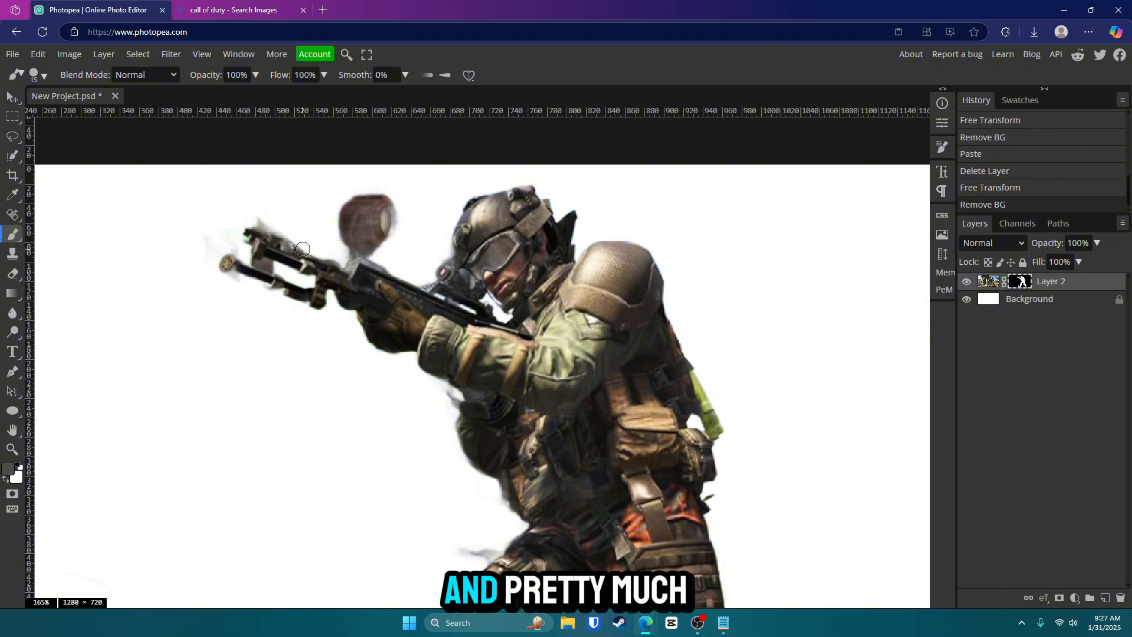
Step: Brush away leftover mask fragments near the soldier's rifle
{"action": "left_click", "coordinate": [8, 468]}
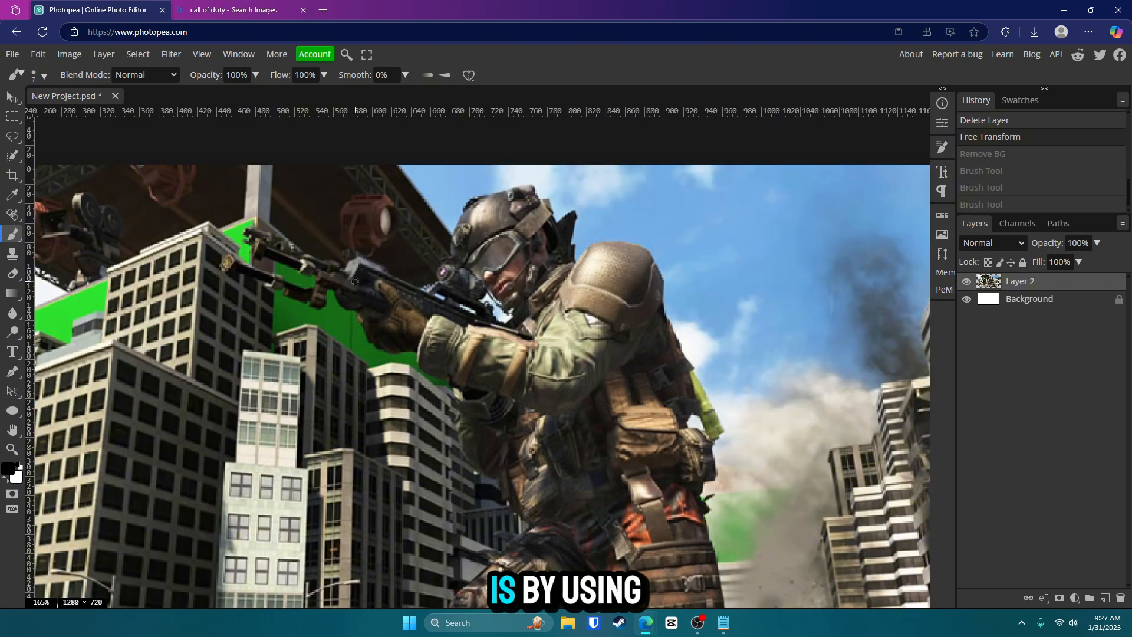
Step: Restore the Remove BG state and turn the traced fragment outline into a selection
{"action": "left_click", "coordinate": [982, 154]}
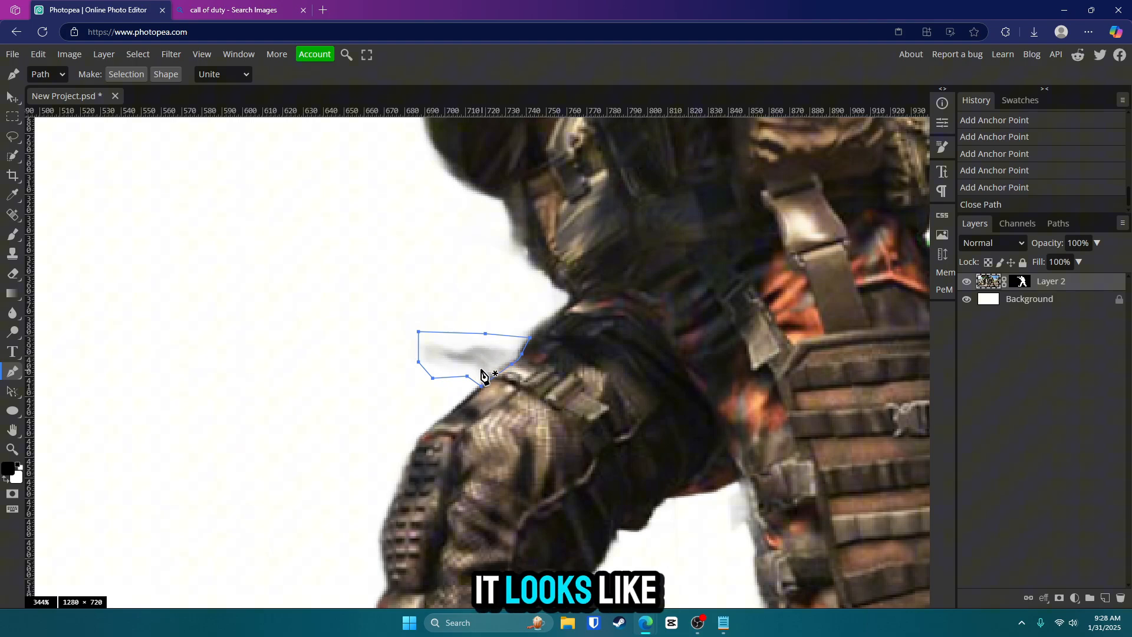
{"action": "left_click", "coordinate": [126, 74]}
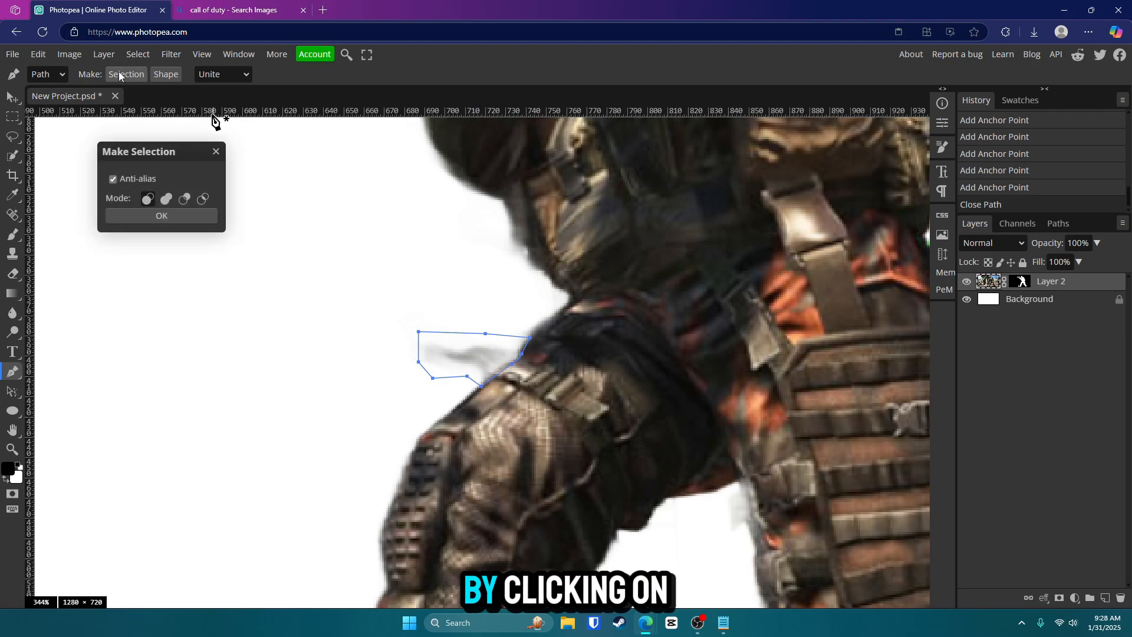
{"action": "left_click", "coordinate": [162, 216]}
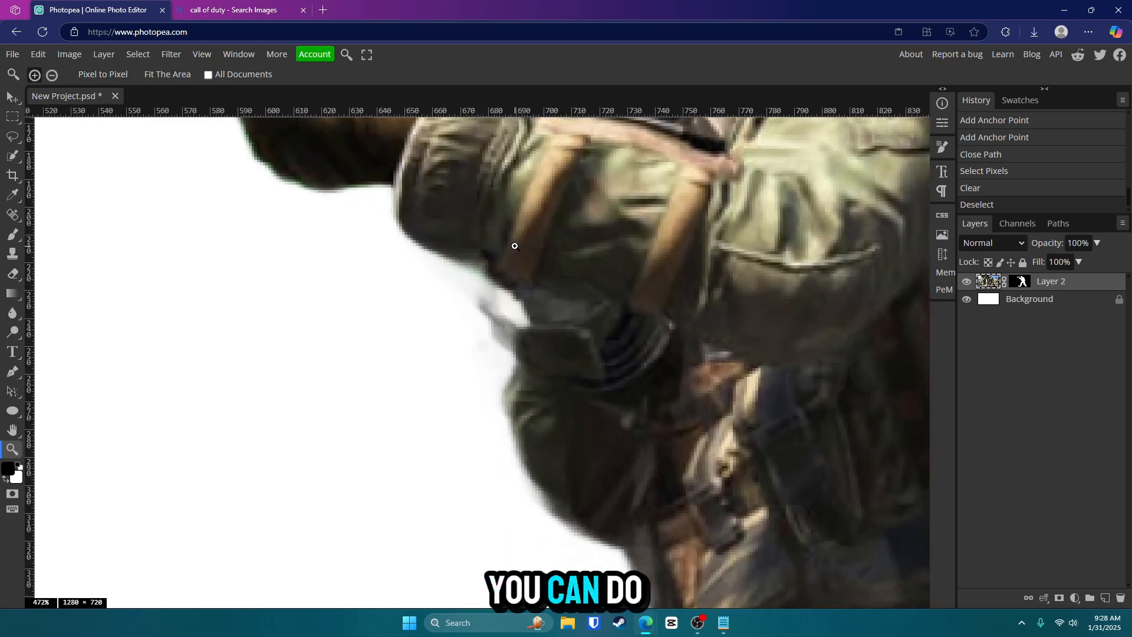
Step: Zoom in with the Zoom tool to inspect leftover fragments around the soldier
{"action": "left_click", "coordinate": [13, 136]}
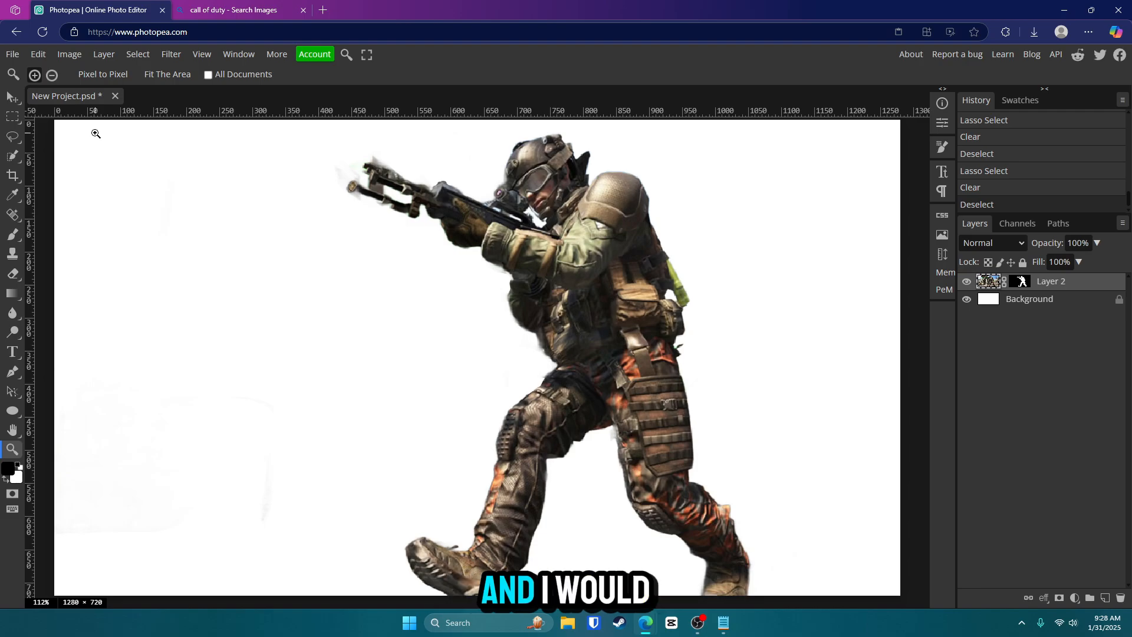
Step: With the Pen tool, place outline anchor points at the front boot and up the leg
{"action": "left_click", "coordinate": [137, 53]}
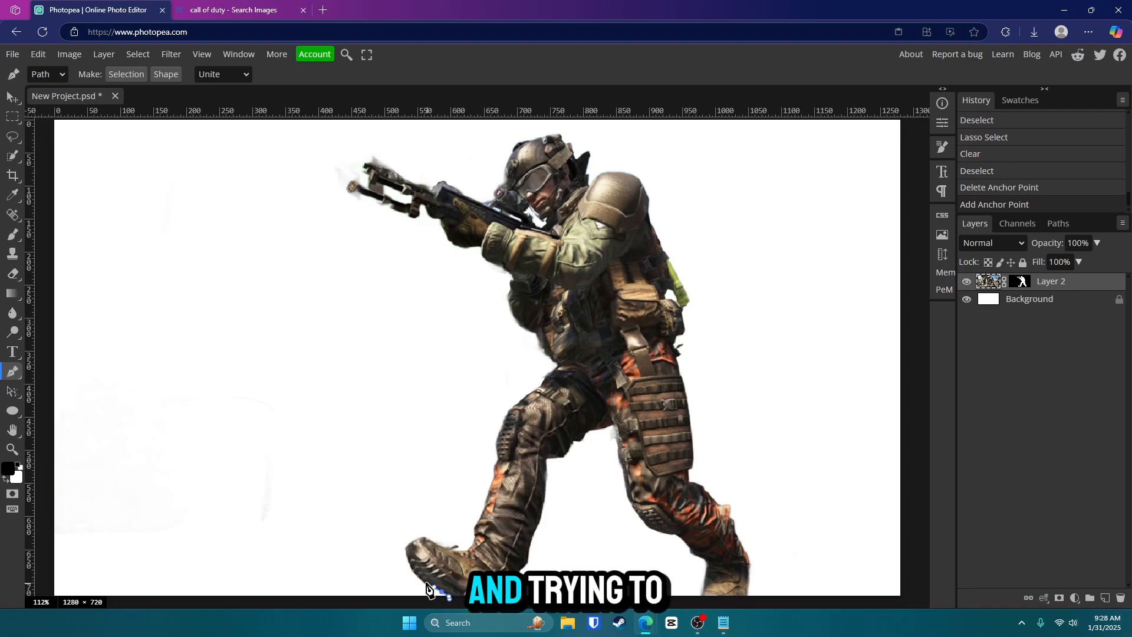
{"action": "left_click", "coordinate": [448, 548]}
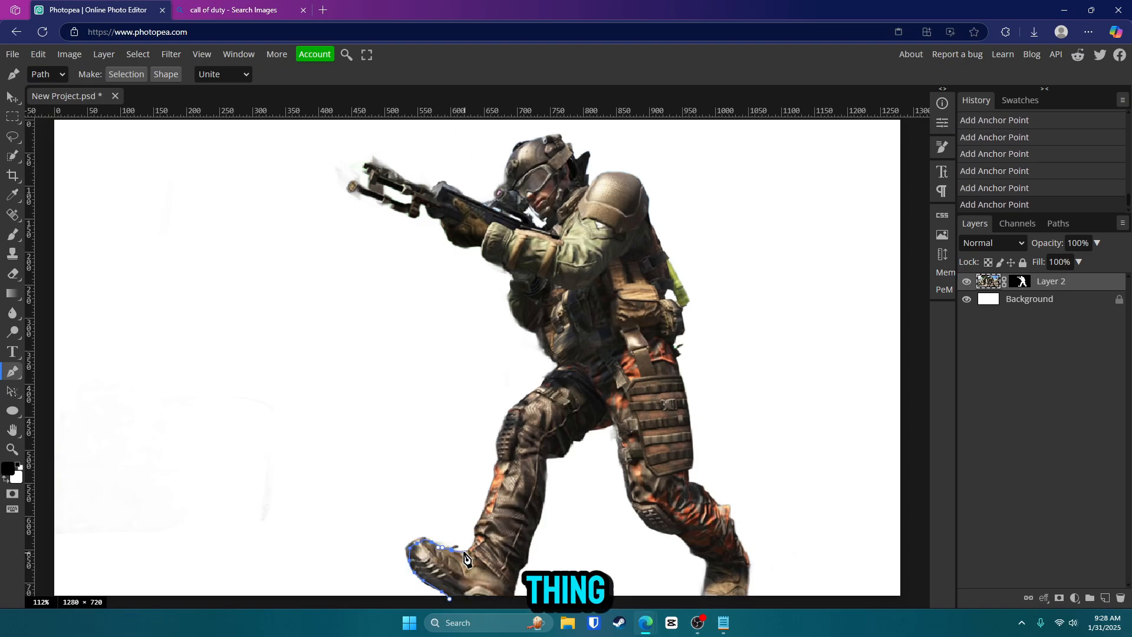
{"action": "left_click", "coordinate": [507, 404]}
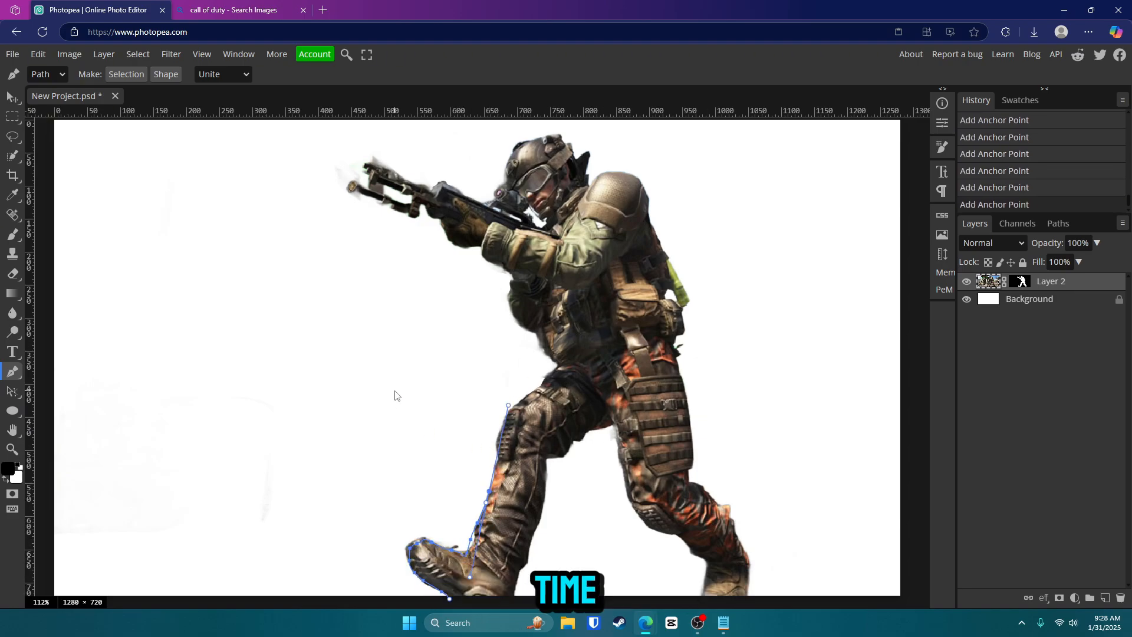